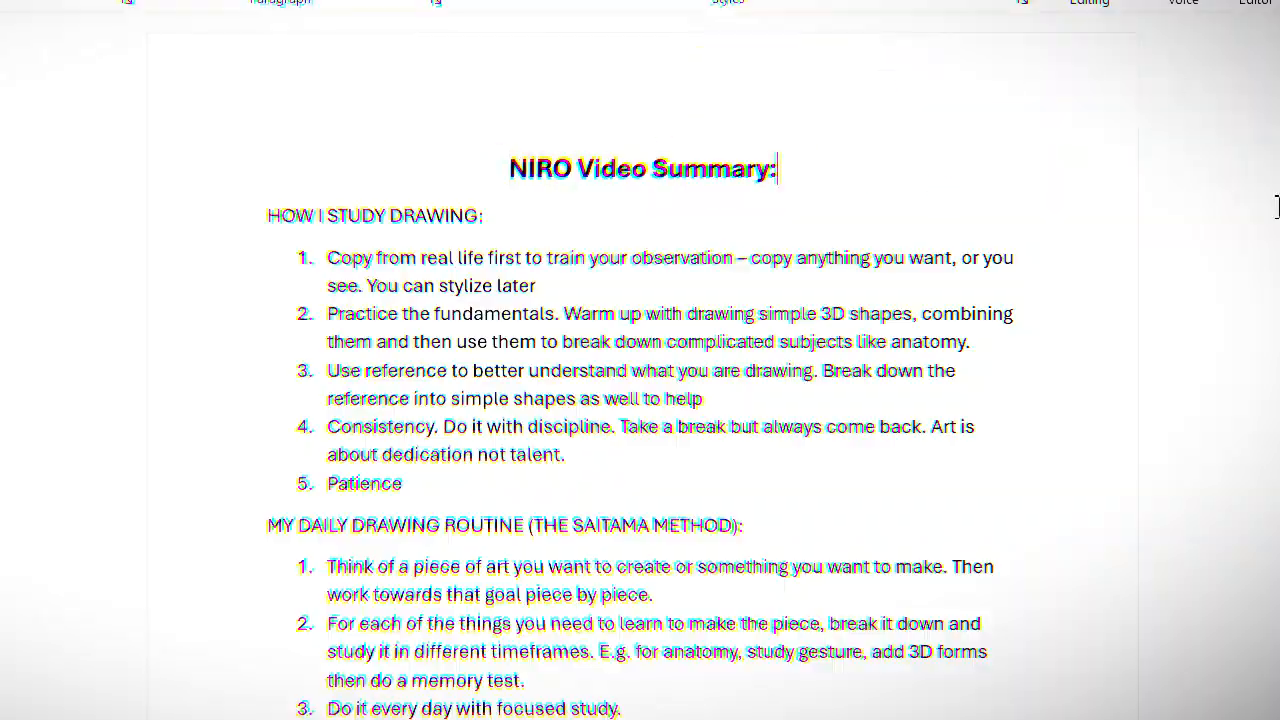
Advance the slideshow to the 'HOW I DRAW THE HUMAN BODY' anatomy guide thumbnail
{"action": "scroll", "scroll_direction": "down", "scroll_amount": 3}
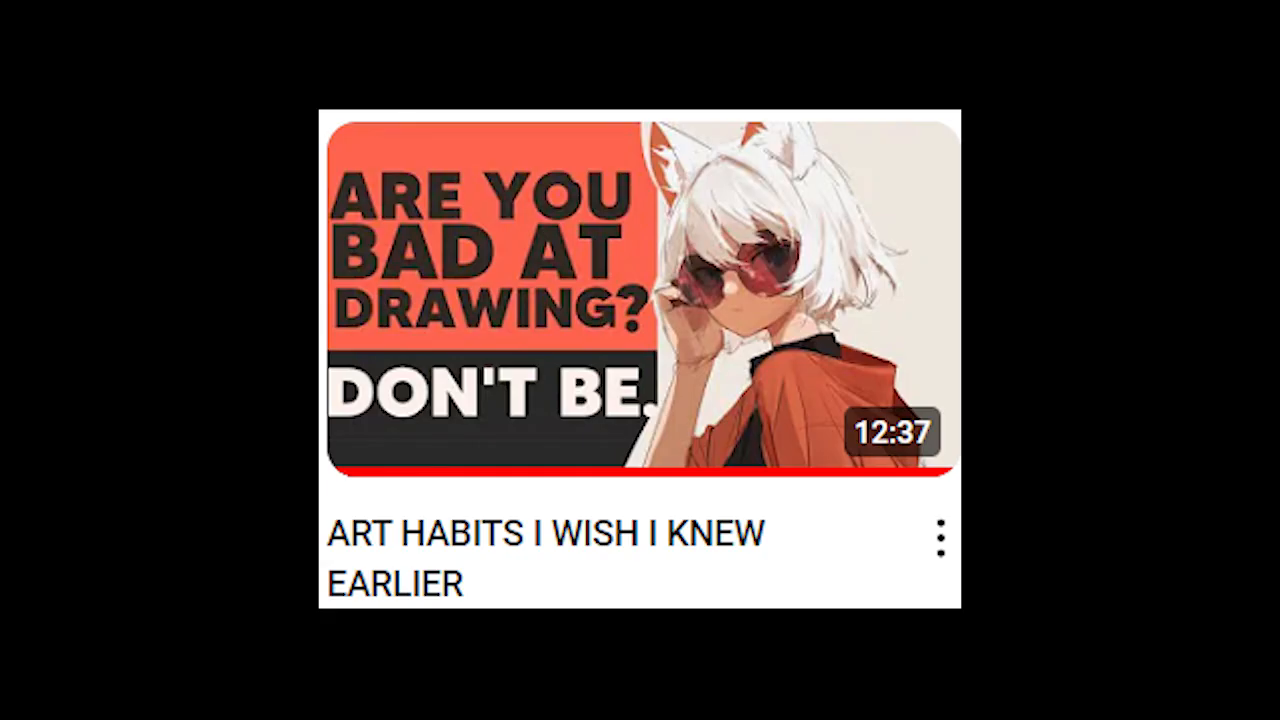
{"action": "left_click", "coordinate": [630, 300]}
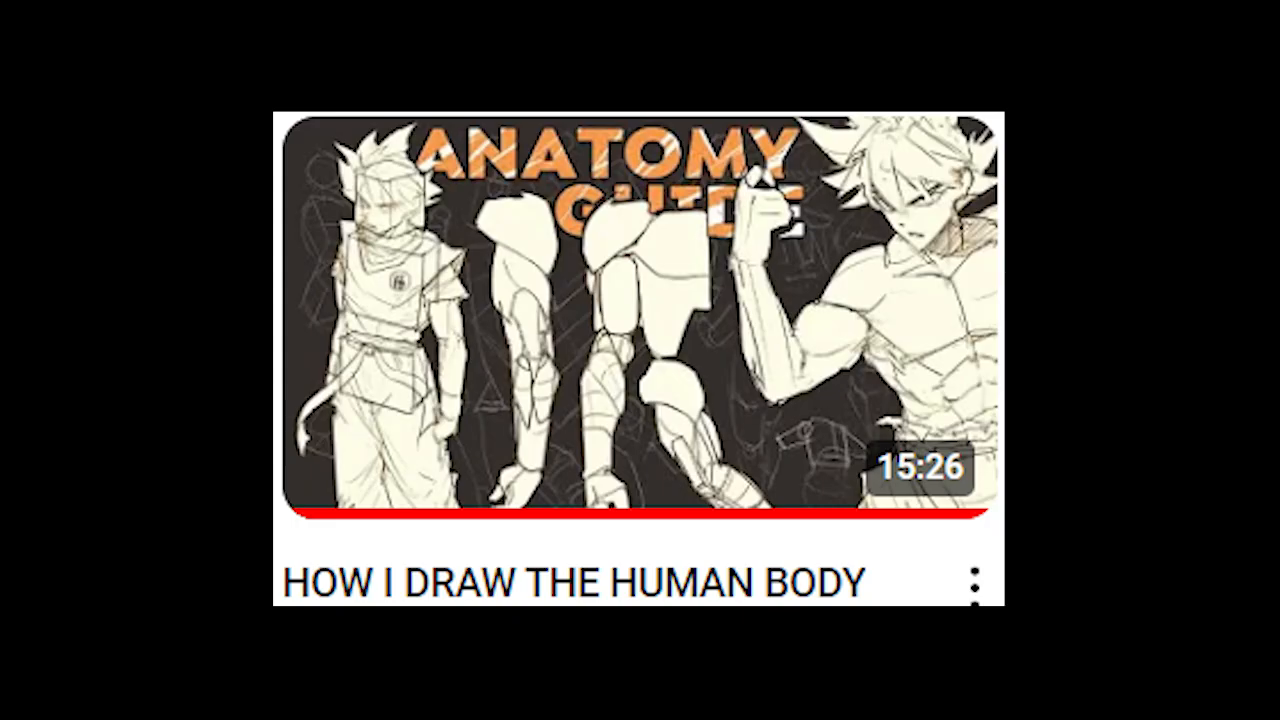
Play the next clip, a skull sketched over an egg-shaped torso with the 'Landmarks' title card
{"action": "left_click", "coordinate": [640, 320]}
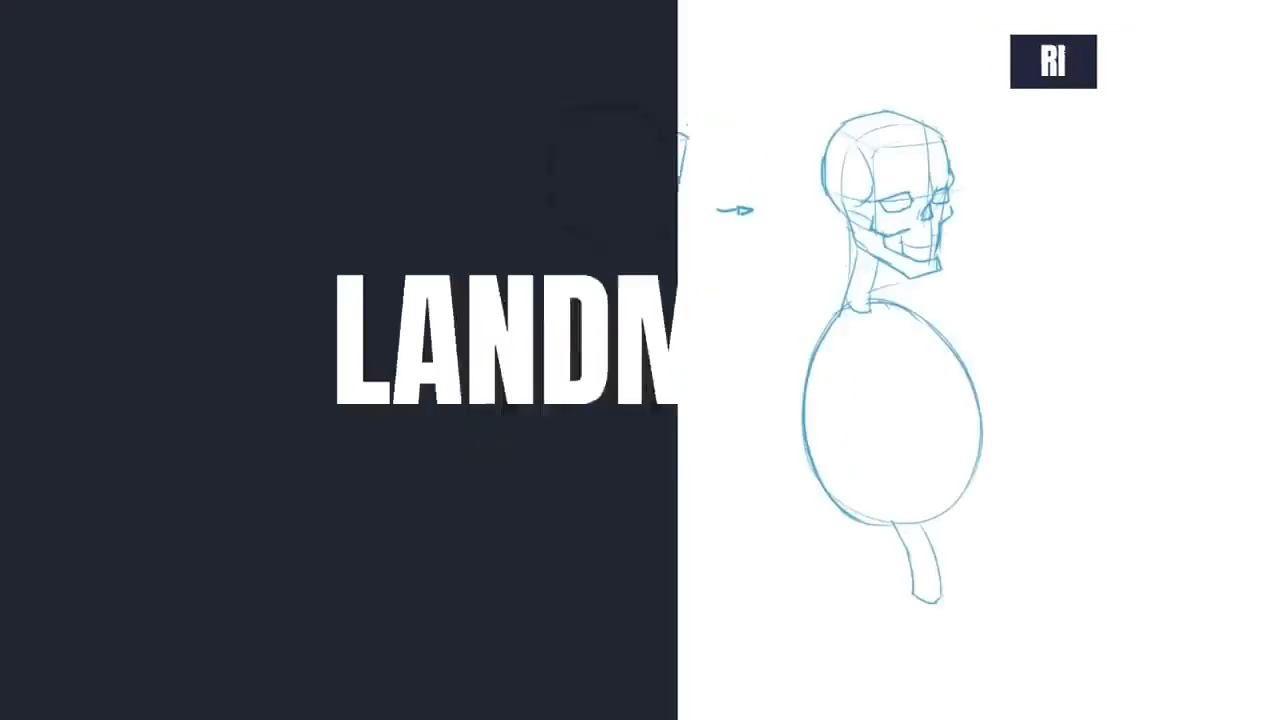